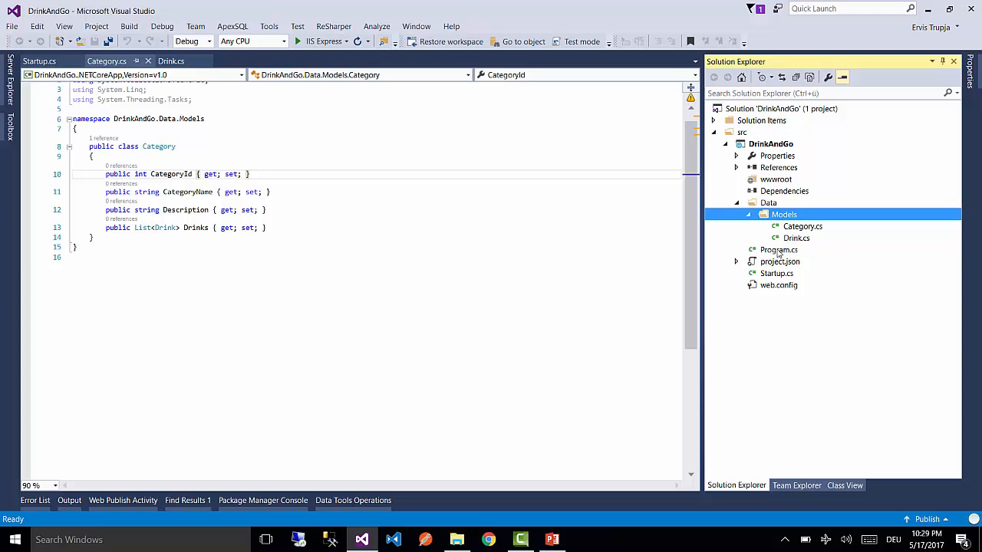
# - Review the Category.cs and Drink.cs model files under Data/Models
pyautogui.click(803, 226)
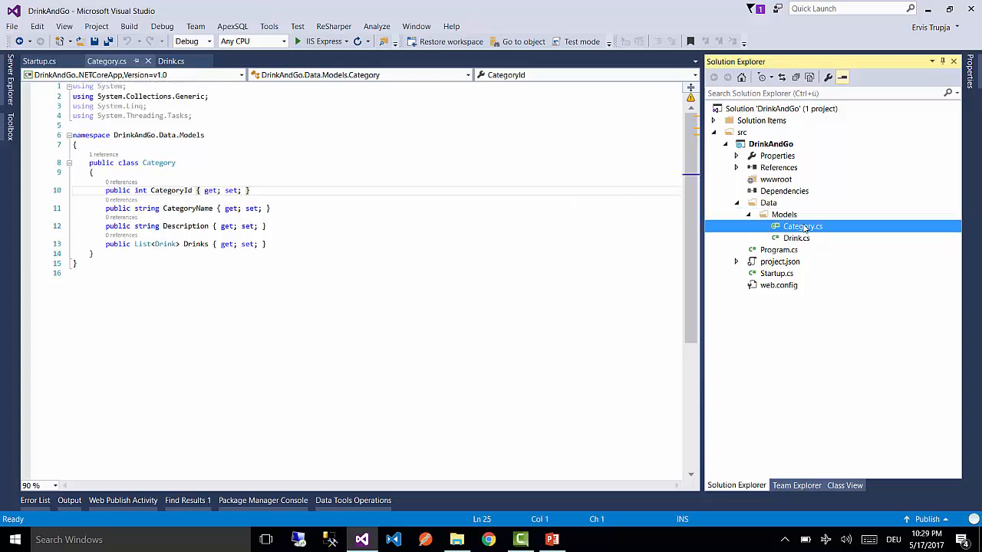
pyautogui.doubleClick(796, 237)
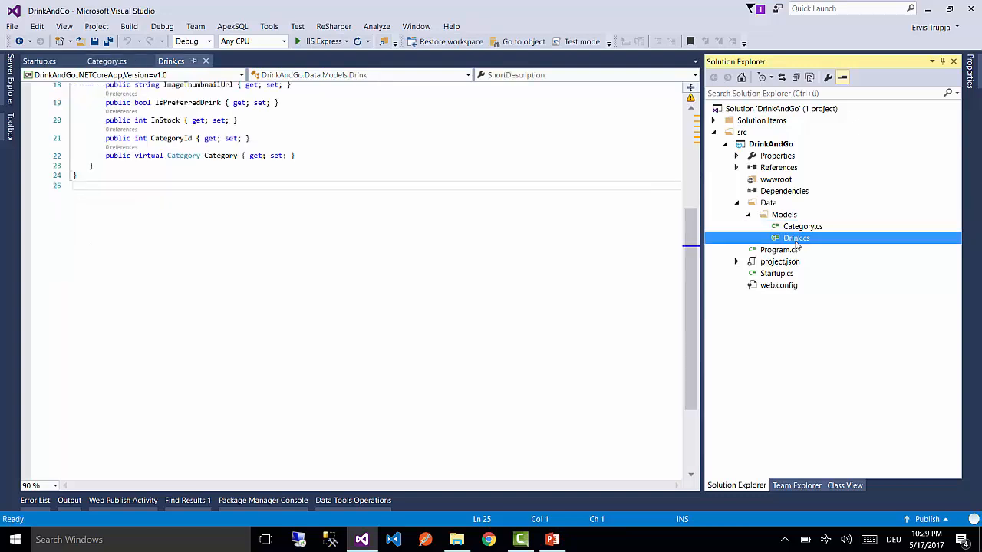
pyautogui.moveTo(800, 261)
pyautogui.write('interfaces')
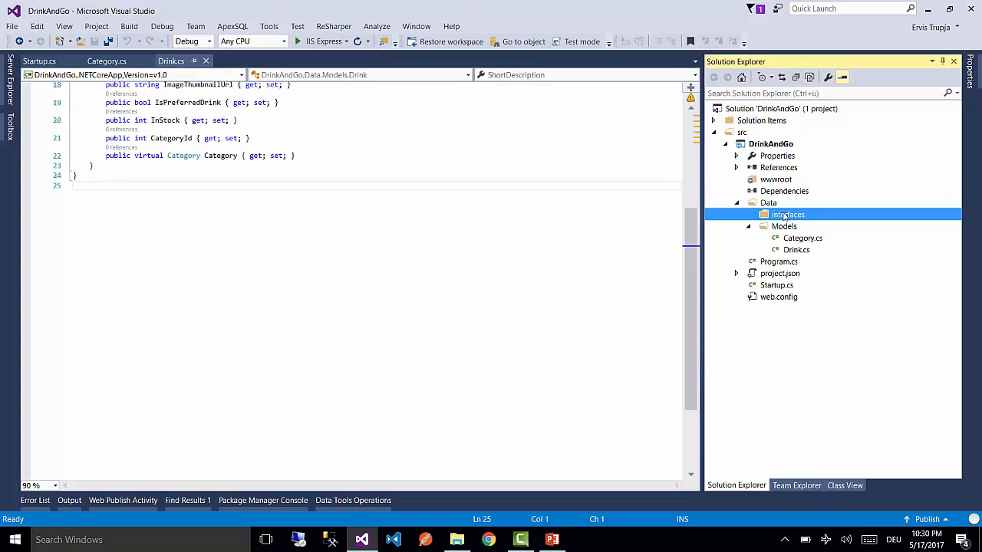
# - Add a new Interface template item named IDrinkRepository to the interfaces folder
pyautogui.rightClick(788, 215)
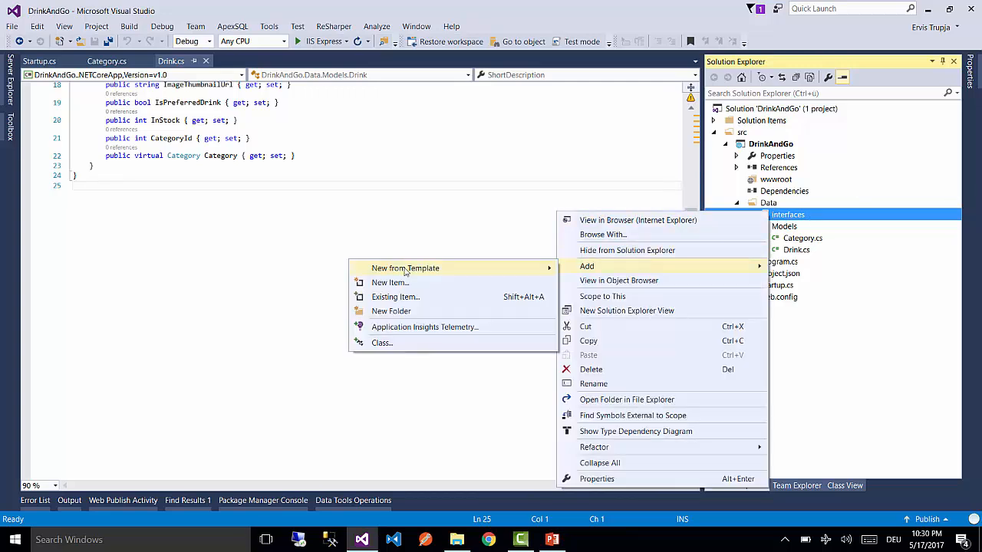
pyautogui.moveTo(405, 343)
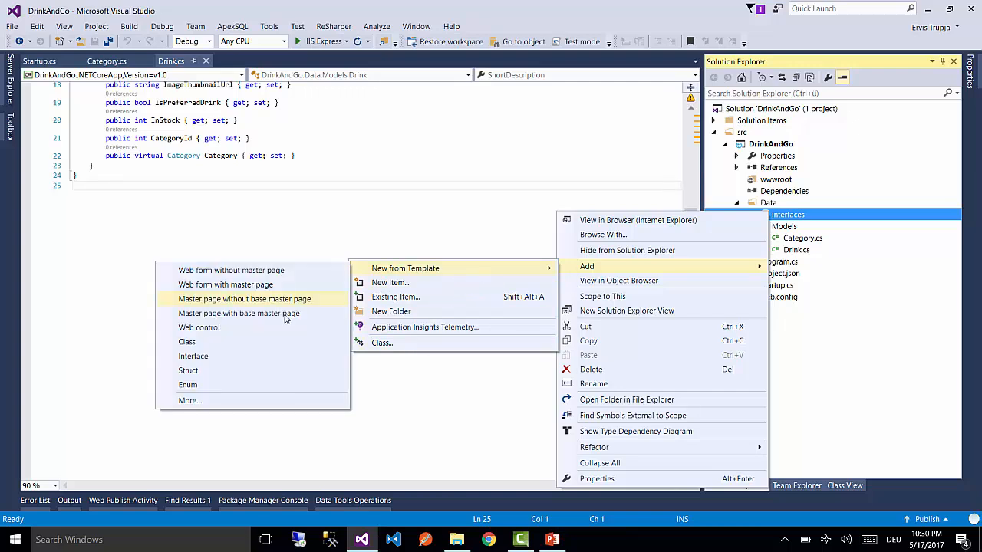
pyautogui.click(192, 356)
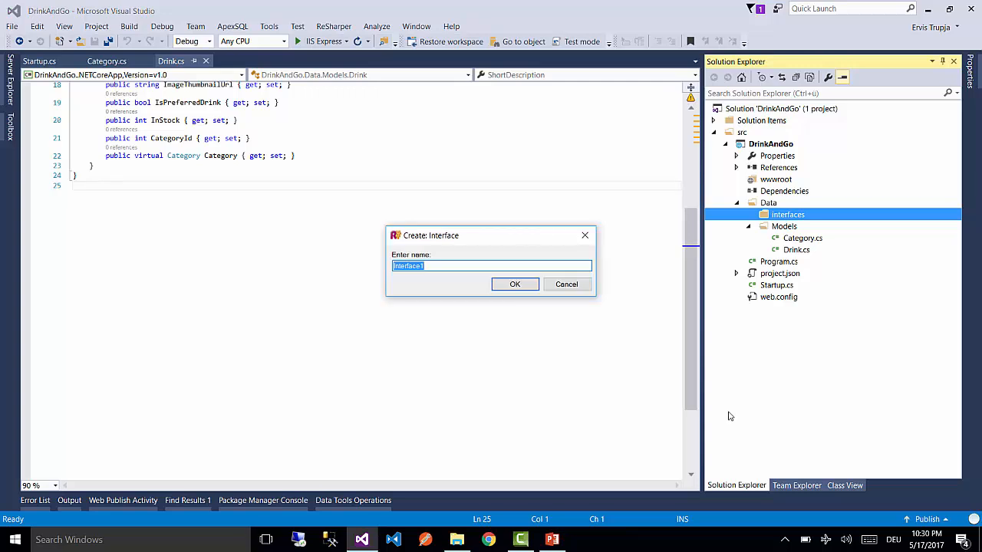
pyautogui.write('IDrink')
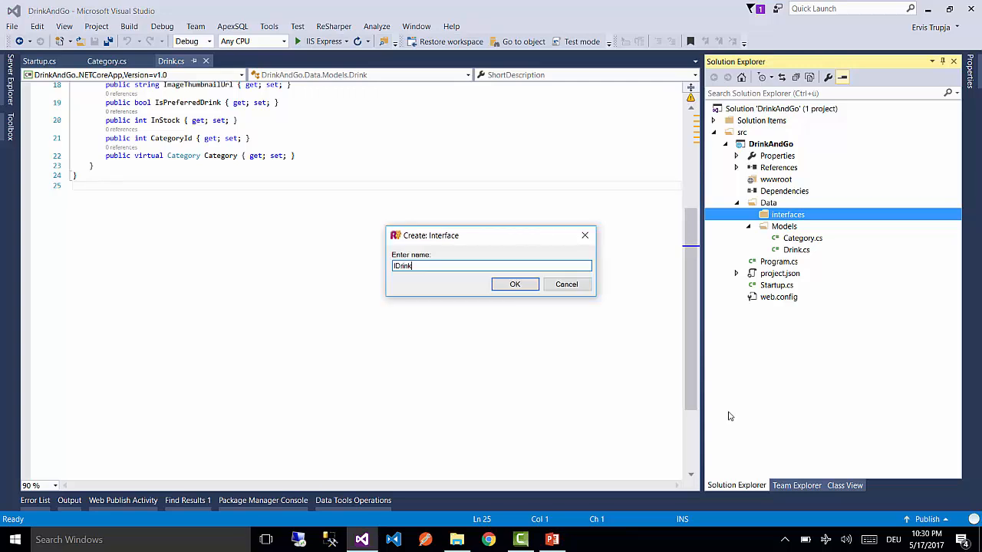
pyautogui.write('Repository')
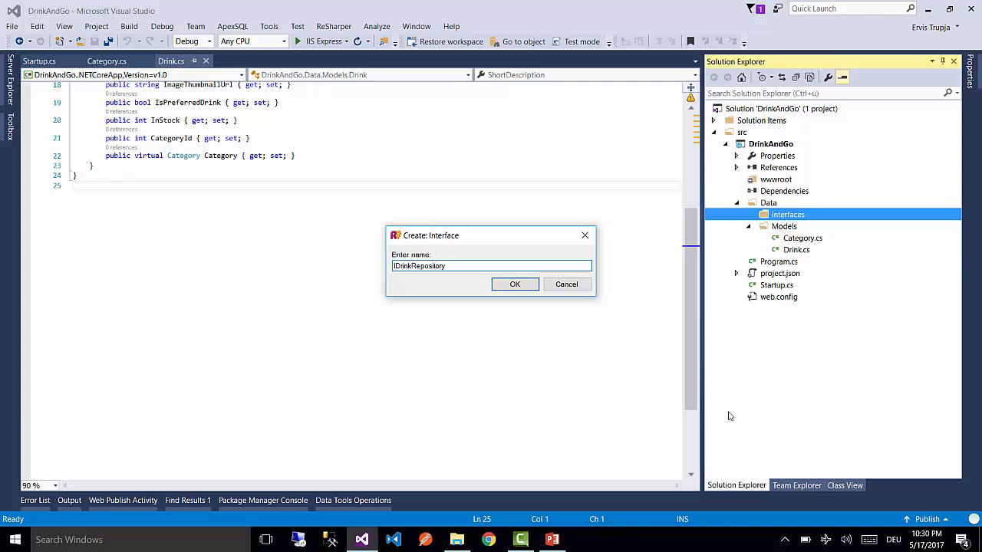
pyautogui.click(515, 284)
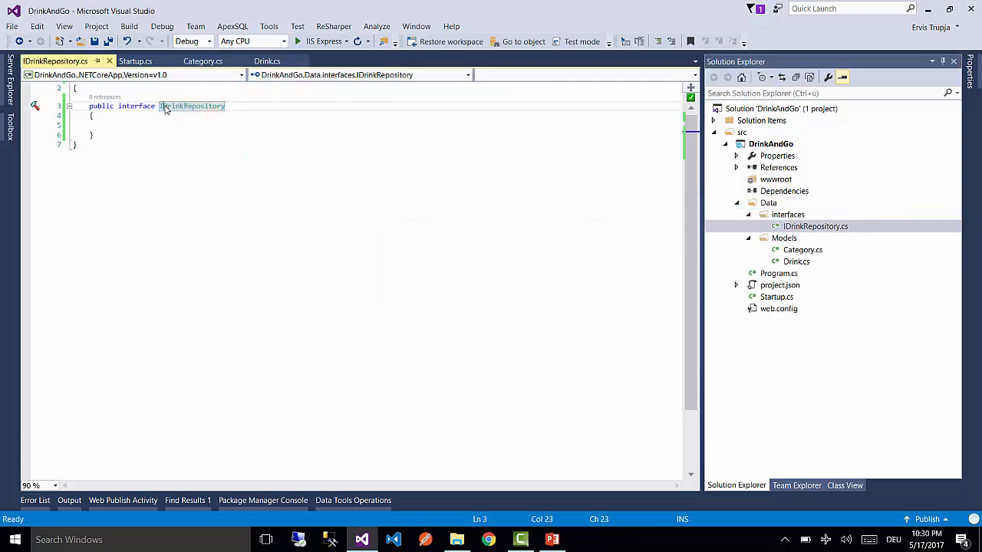
# - Declare IEnumerable<Drink> Drinks and PreferredDrinks { get; set; } plus Drink GetDrinkById(int drinkId);
pyautogui.click(494, 157)
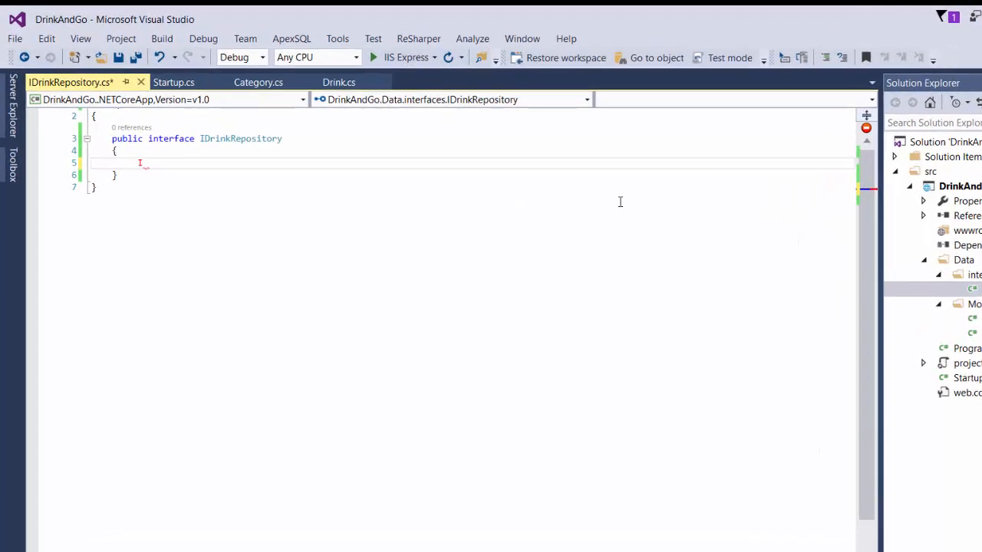
pyautogui.write('IEnumerable<Drink> Drinks { get; set;')
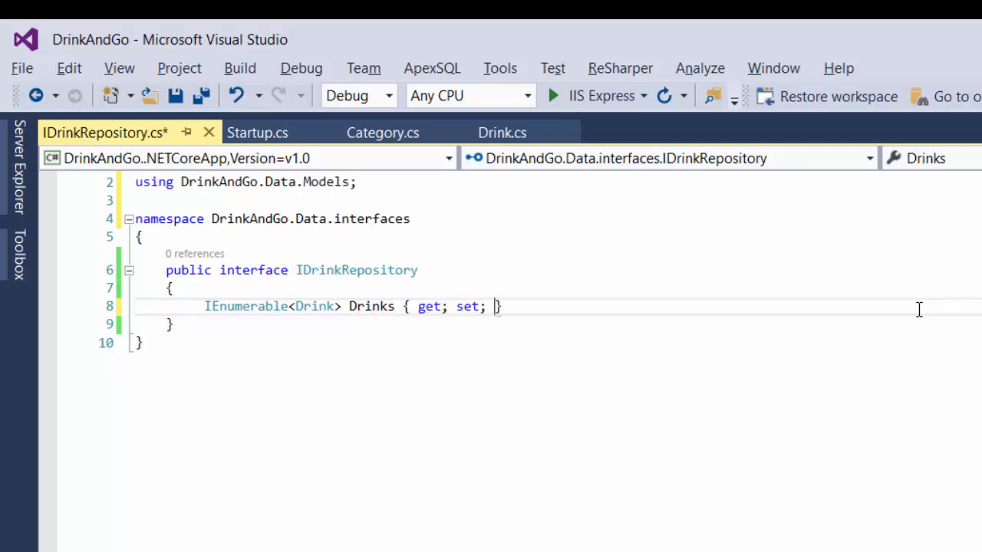
pyautogui.write('IEnumerable<Drink>')
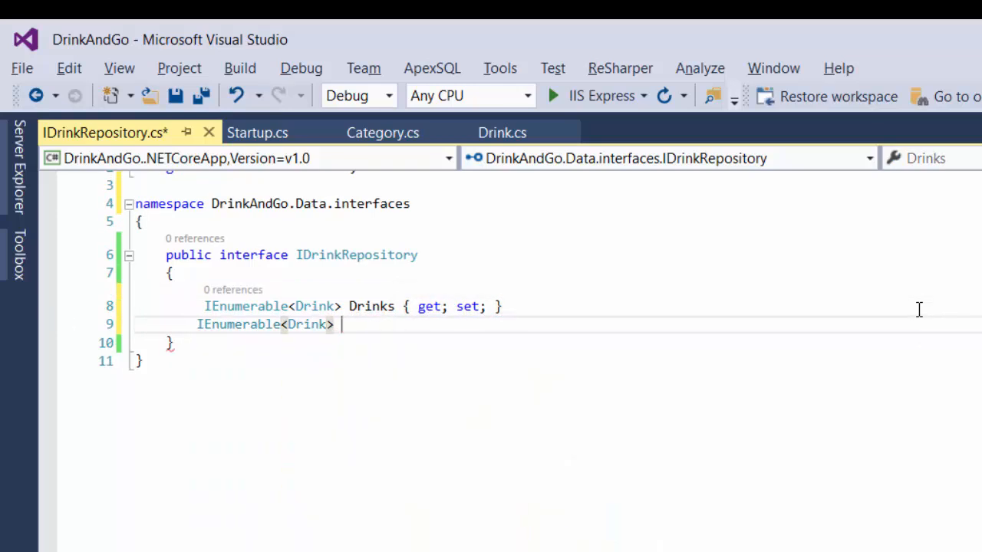
pyautogui.write('PreferredDrinks { get; set; }')
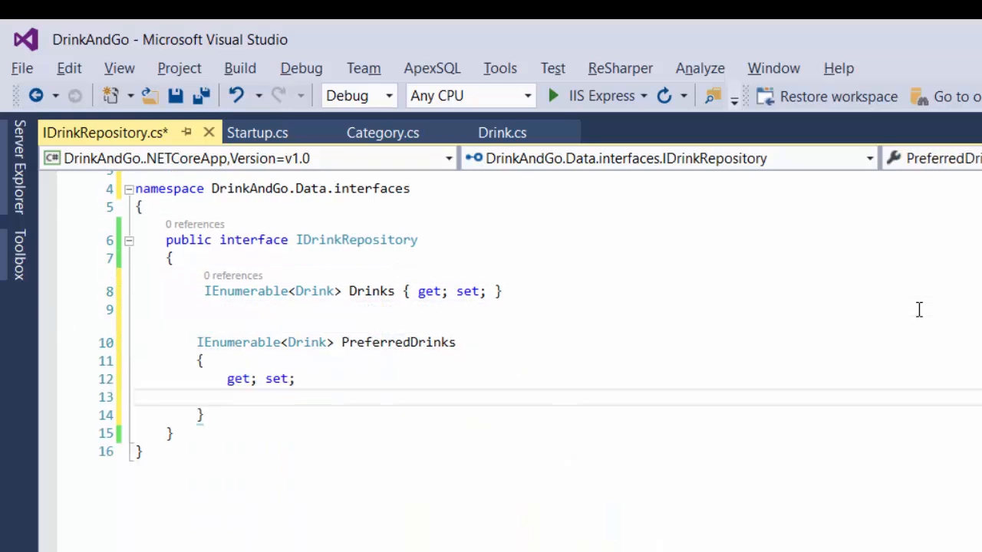
pyautogui.write('Drink GetDrink')
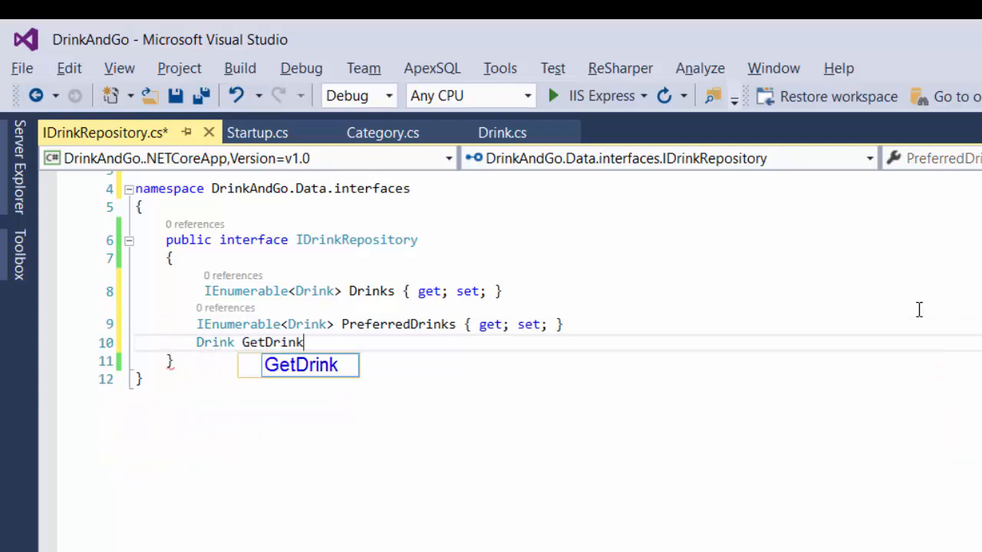
pyautogui.write('ById(int drinkId);')
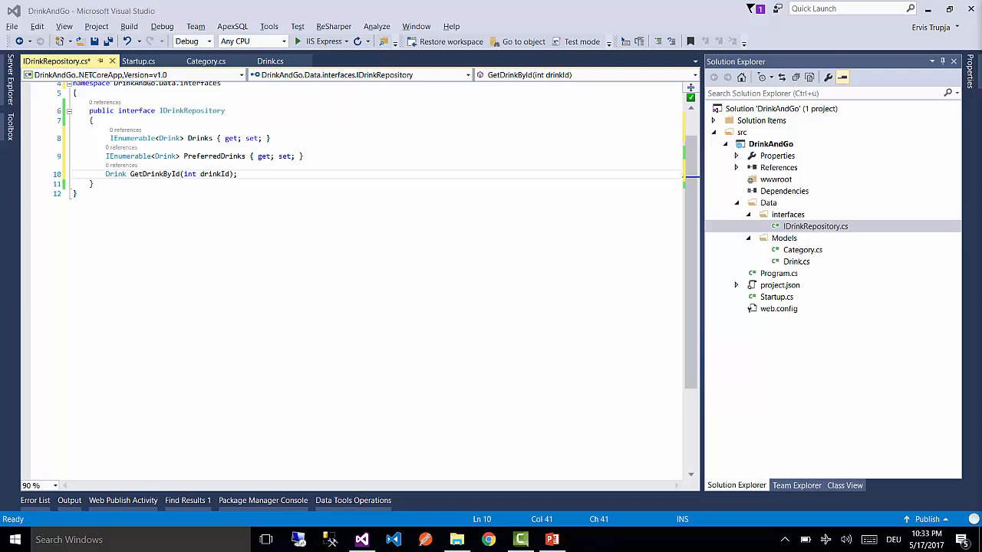
# - Add a new Interface template item named ICategoryRepository to the interfaces folder
pyautogui.rightClick(815, 226)
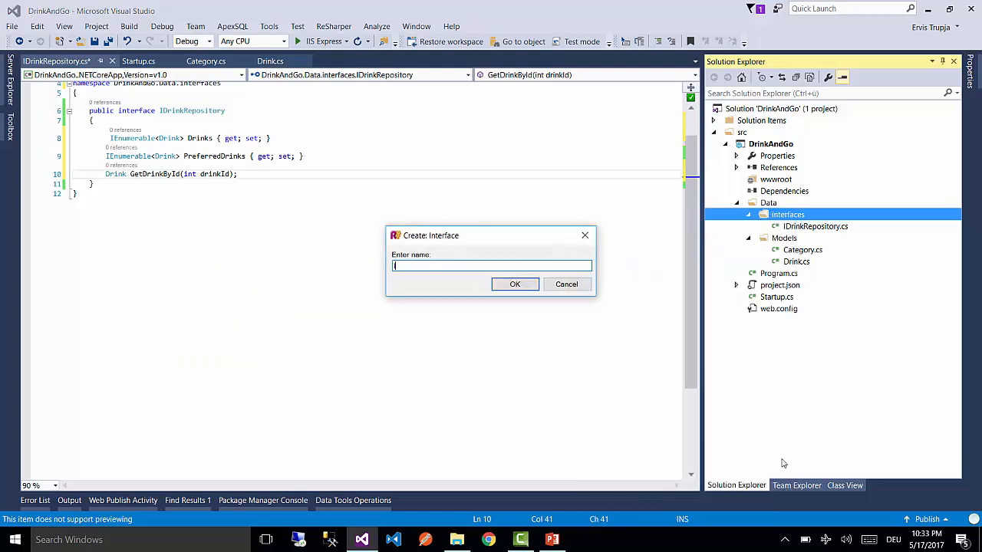
pyautogui.write('ICategoryRepos')
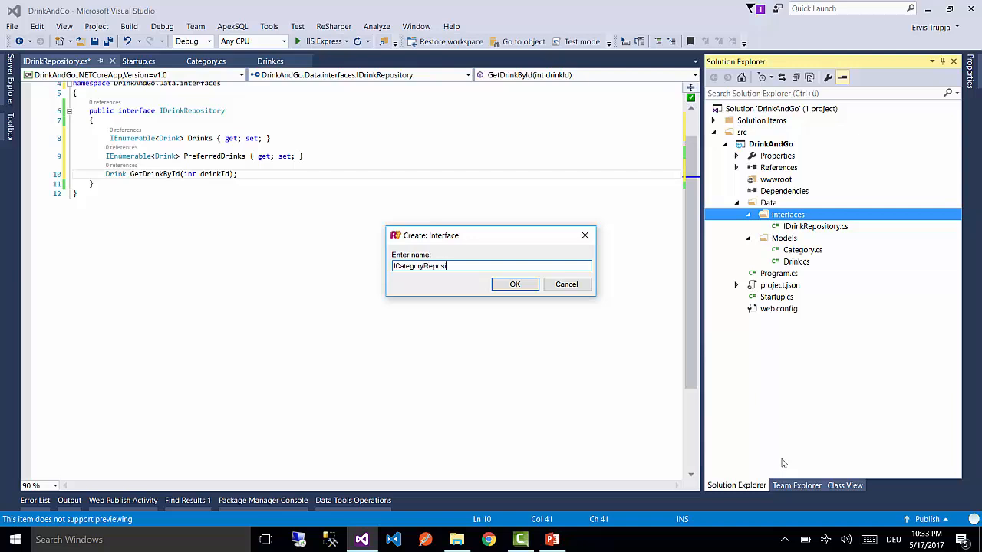
pyautogui.write('itory')
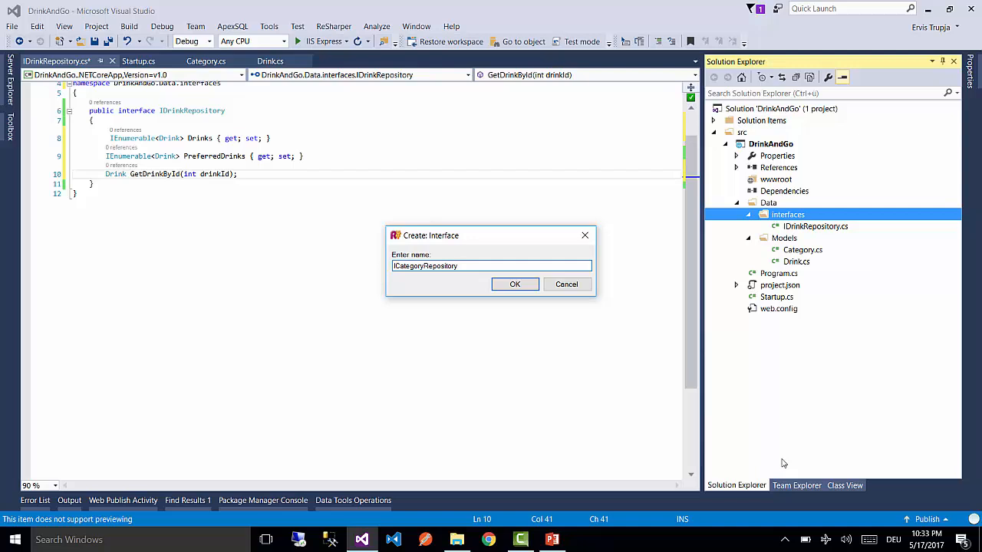
pyautogui.click(514, 284)
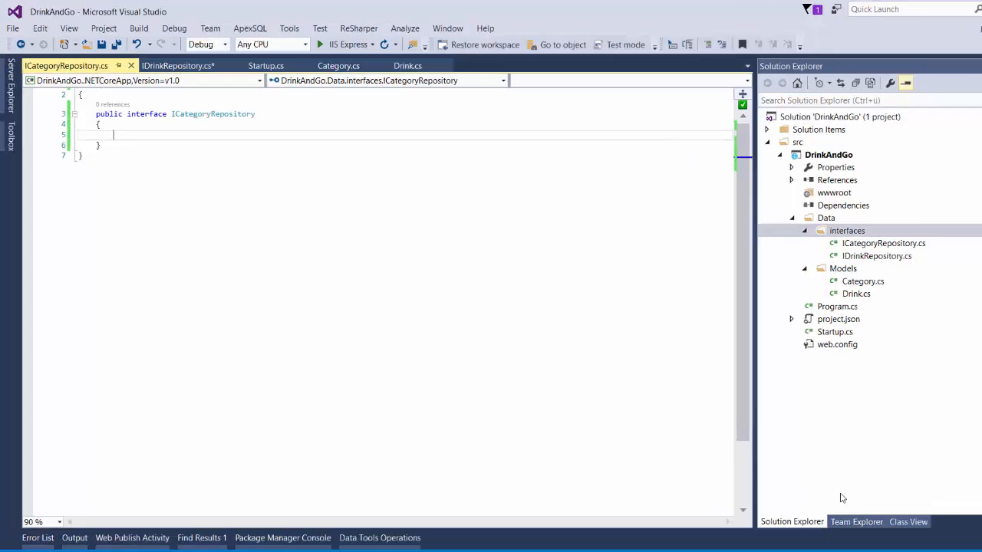
# - Begin an IEnumerable<Category> collection declaration in the ICategoryRepository body
pyautogui.write('IEnumerable<Category>')
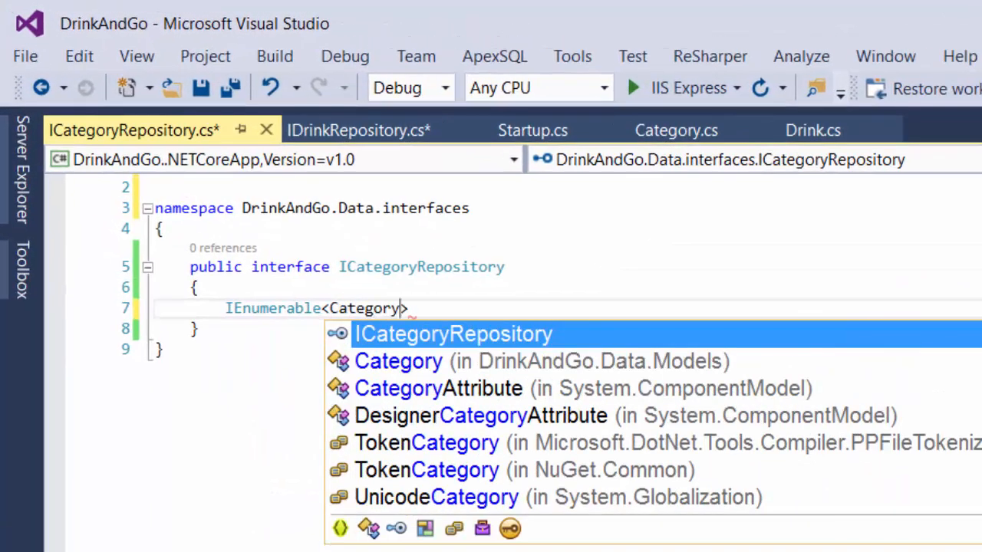